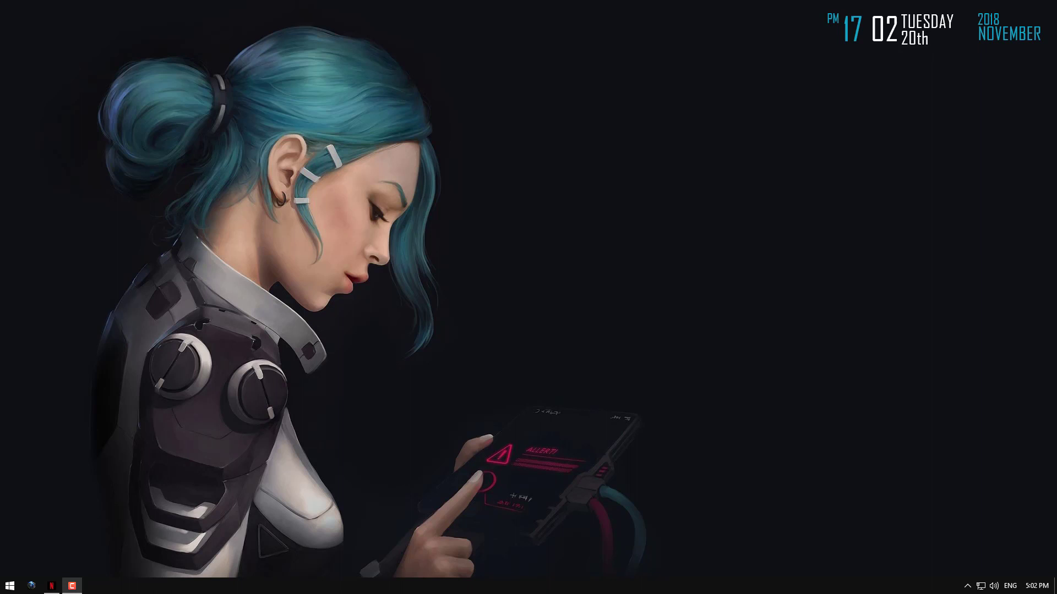
pyautogui.moveTo(481, 302)
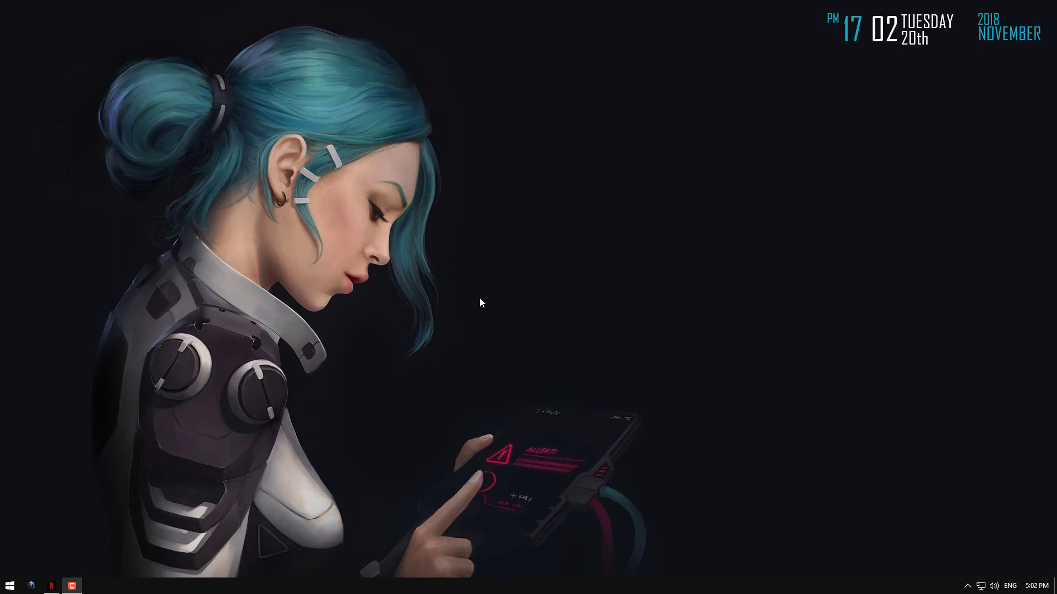
pyautogui.moveTo(504, 315)
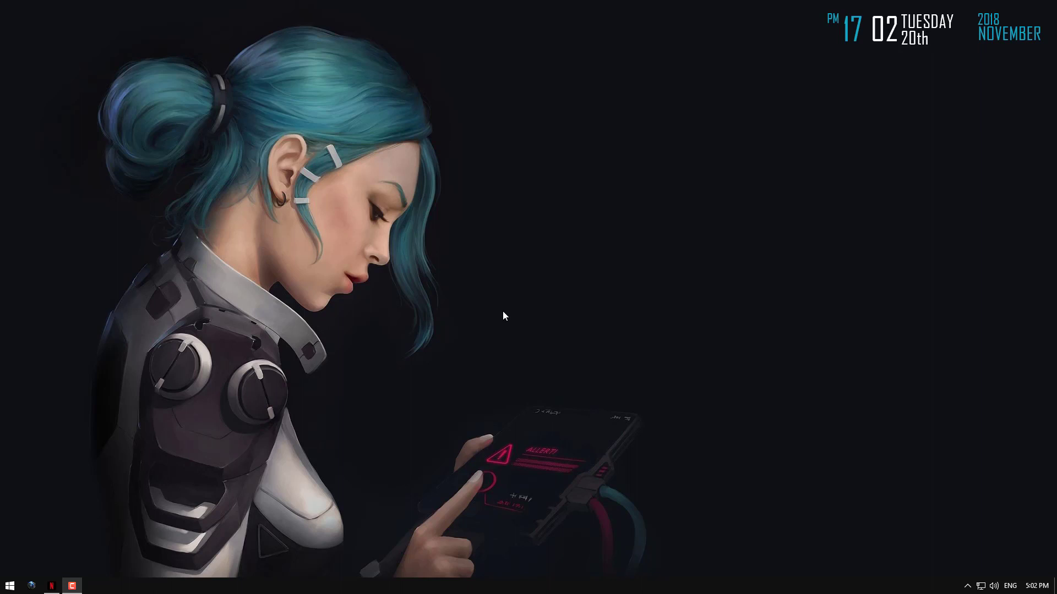
pyautogui.moveTo(168, 466)
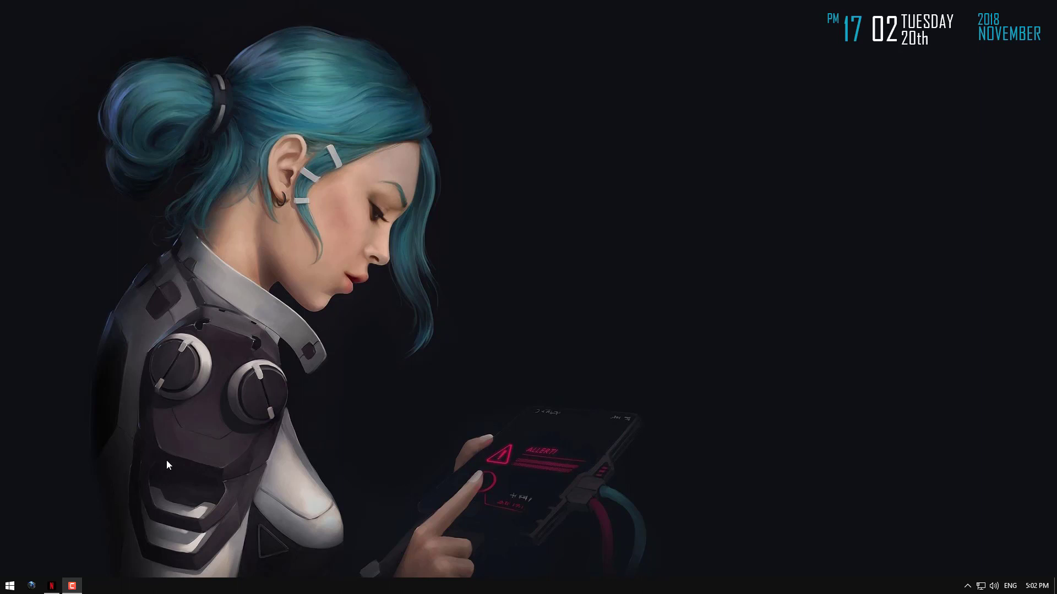
# Browse Altered Carbon's season 1 episodes in Netflix, then minimize Netflix to the desktop
pyautogui.click(51, 585)
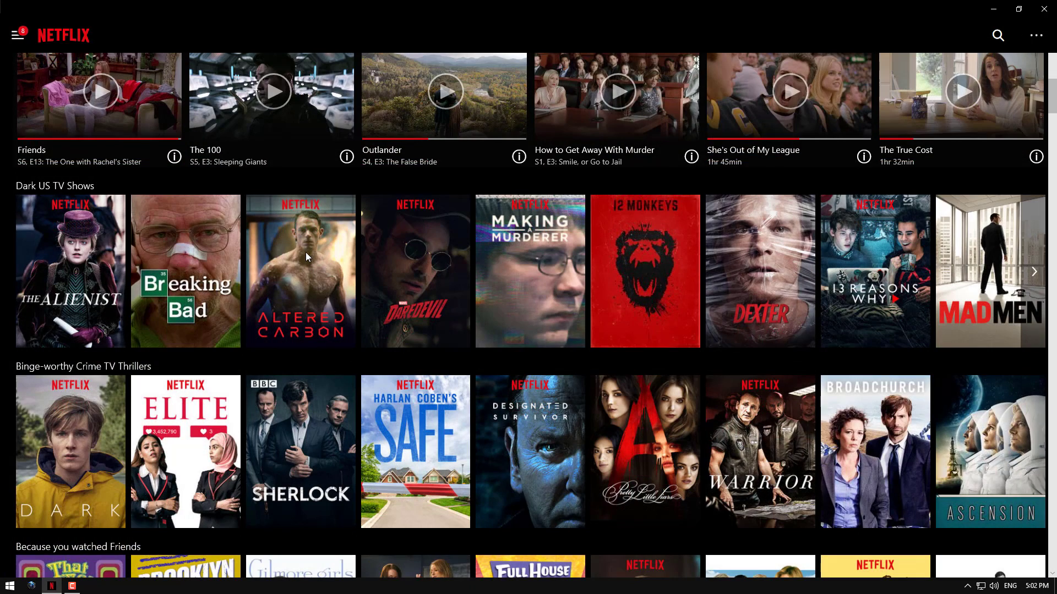
pyautogui.click(306, 270)
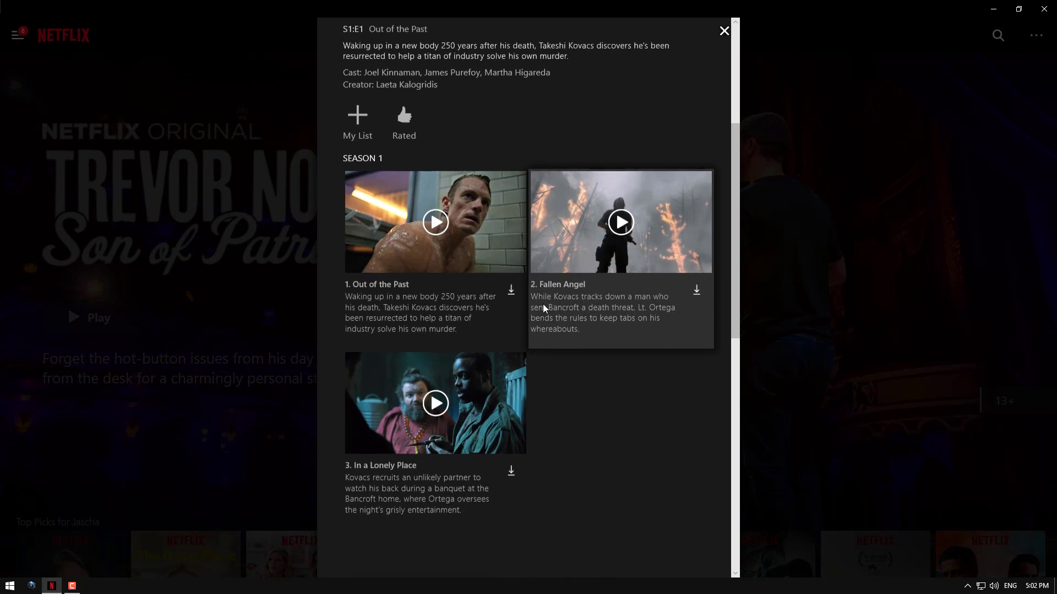
pyautogui.scroll(-3)
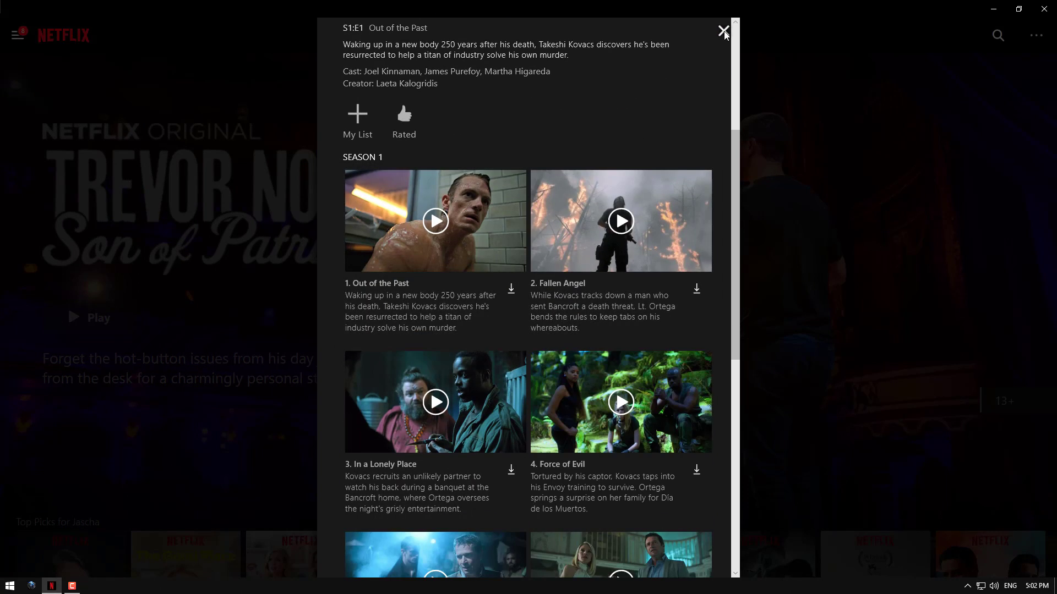
pyautogui.click(724, 32)
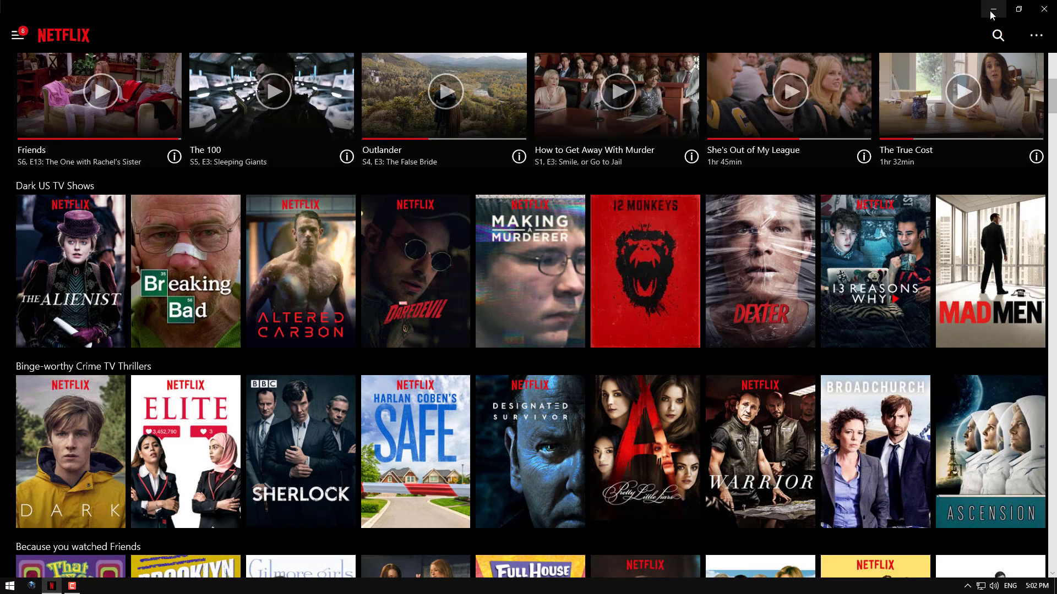
pyautogui.click(993, 9)
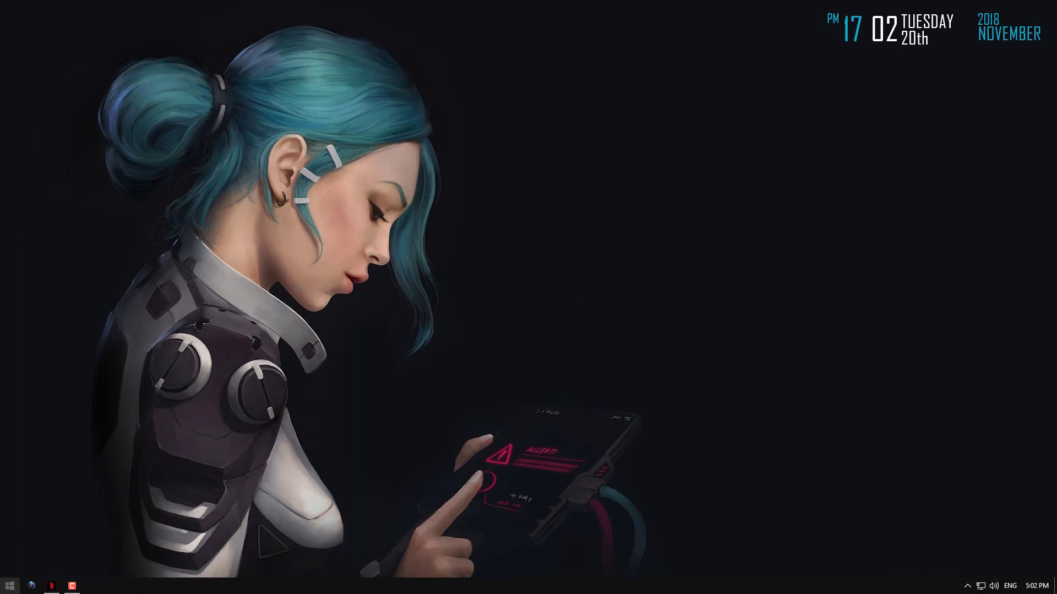
# Open Apps & features in Settings and scroll down to the Netflix entry
pyautogui.click(7, 583)
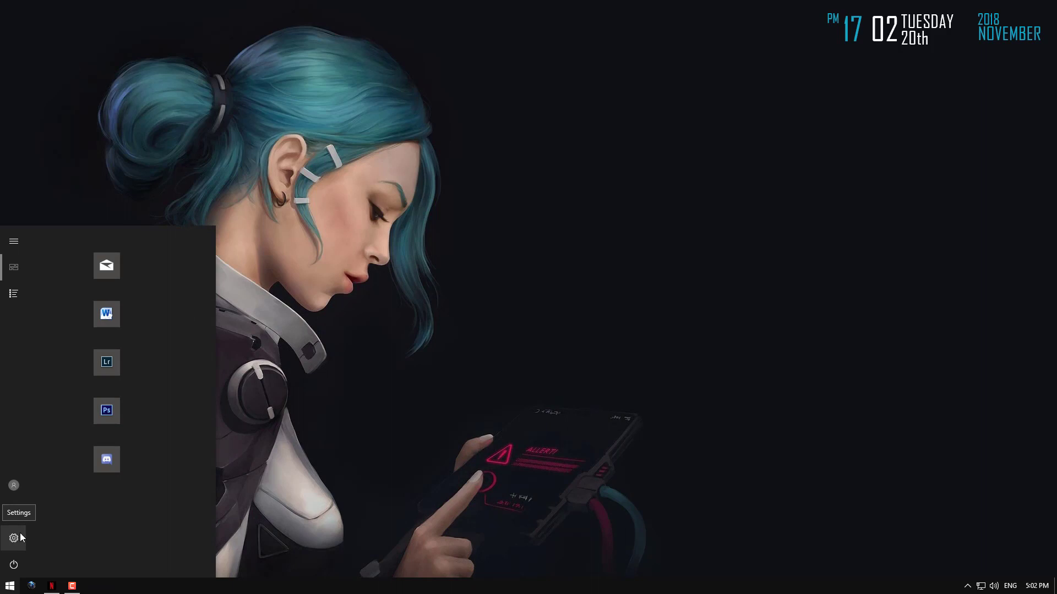
pyautogui.click(13, 538)
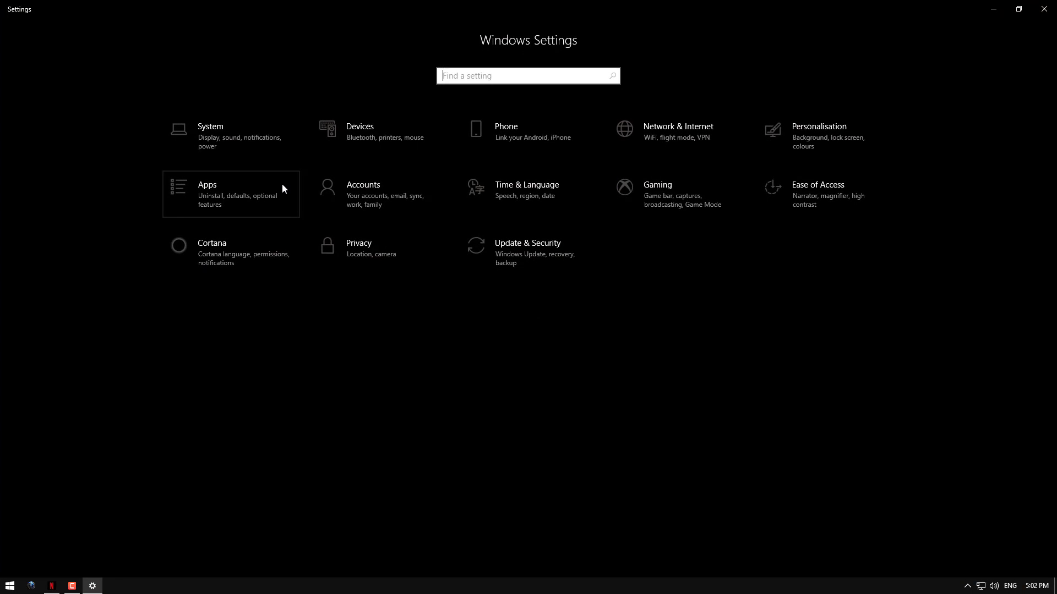
pyautogui.click(232, 194)
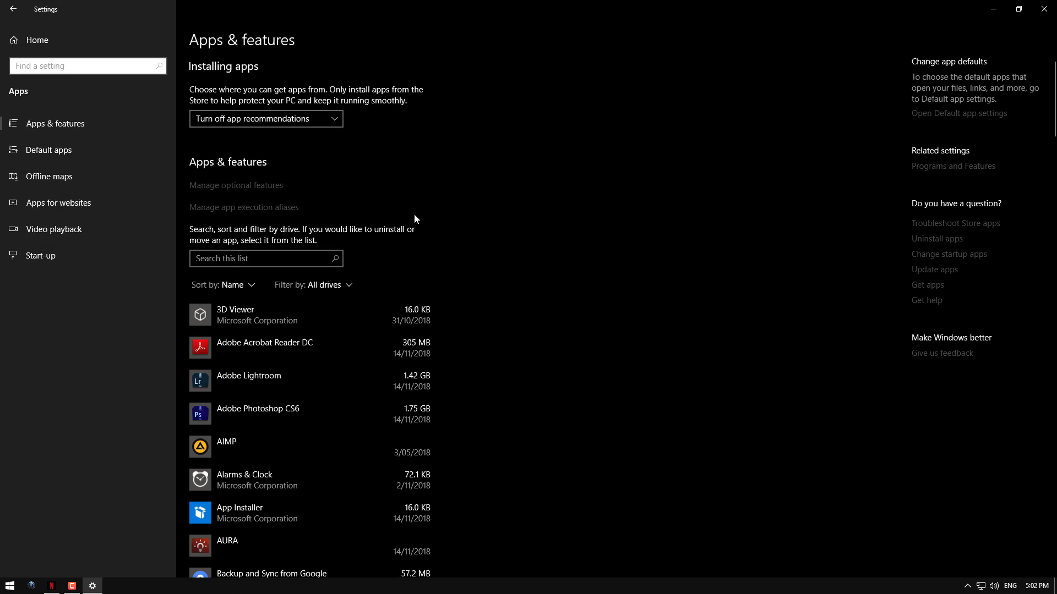
pyautogui.scroll(-3)
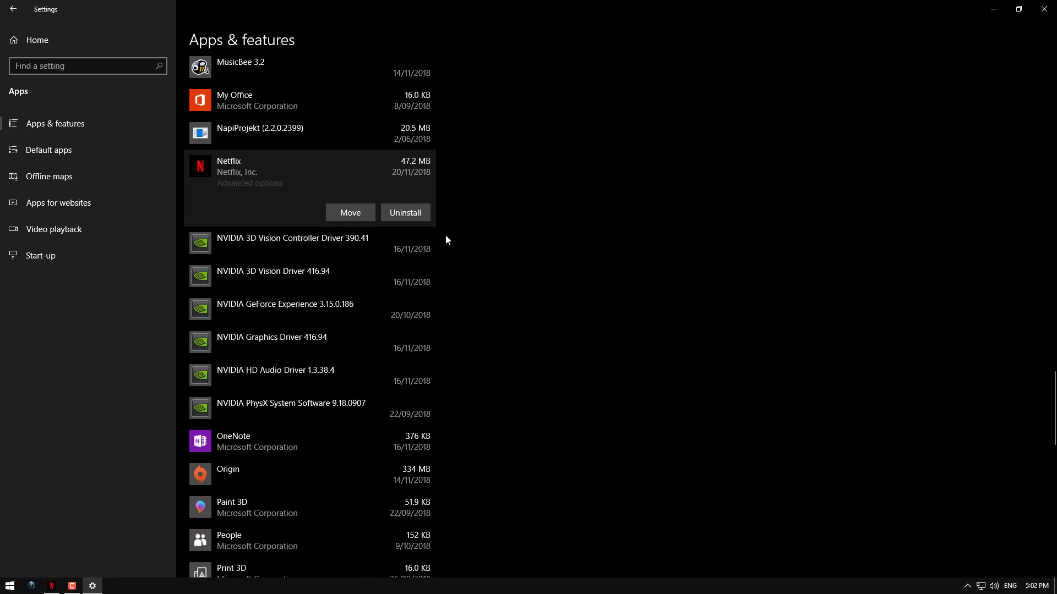
# Start moving Netflix from C: and show the list of destination drives
pyautogui.click(350, 212)
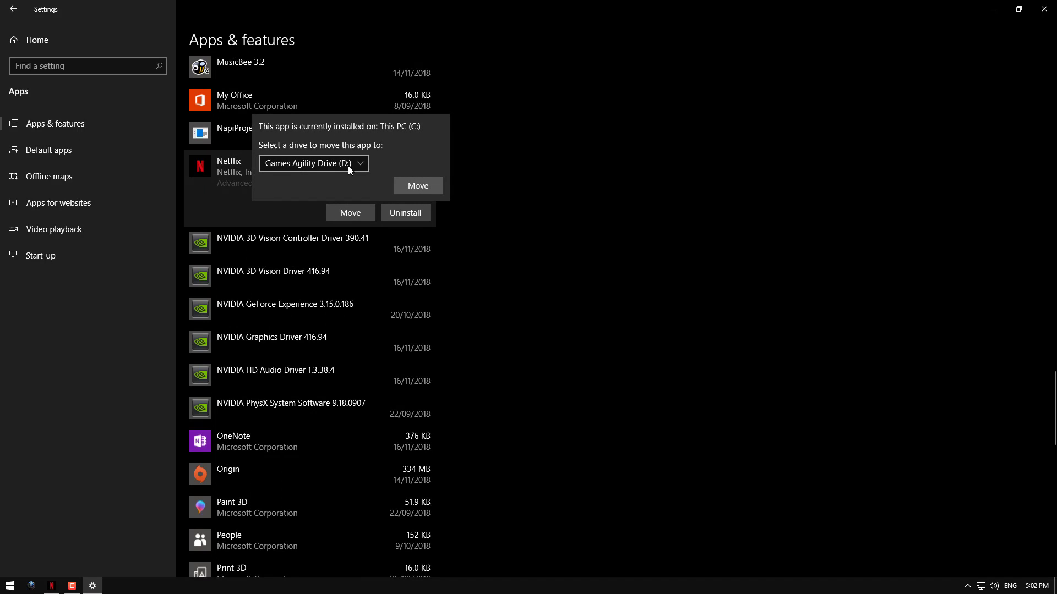
pyautogui.click(314, 163)
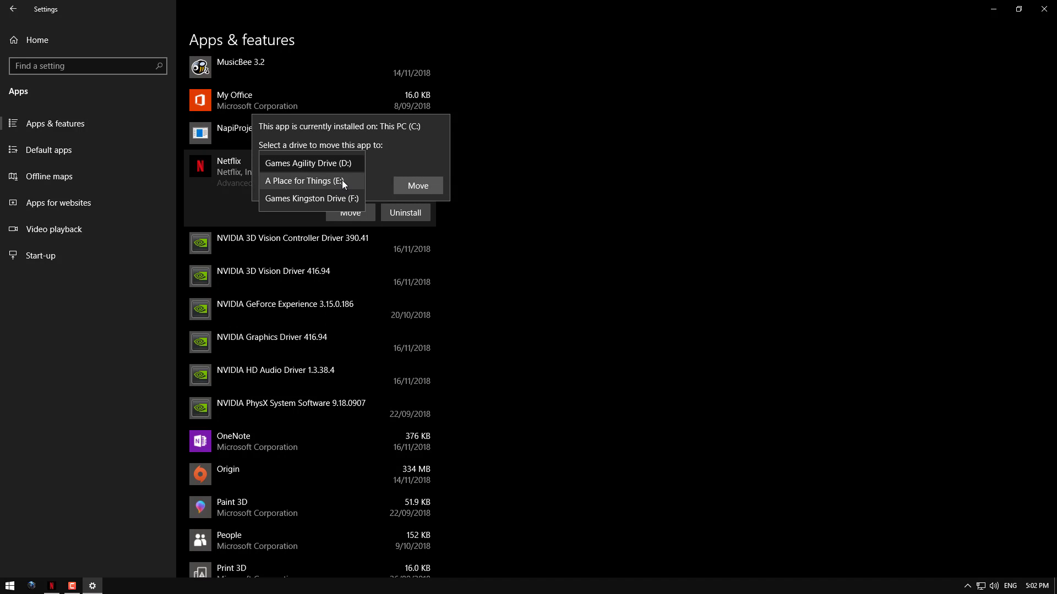
pyautogui.moveTo(335, 189)
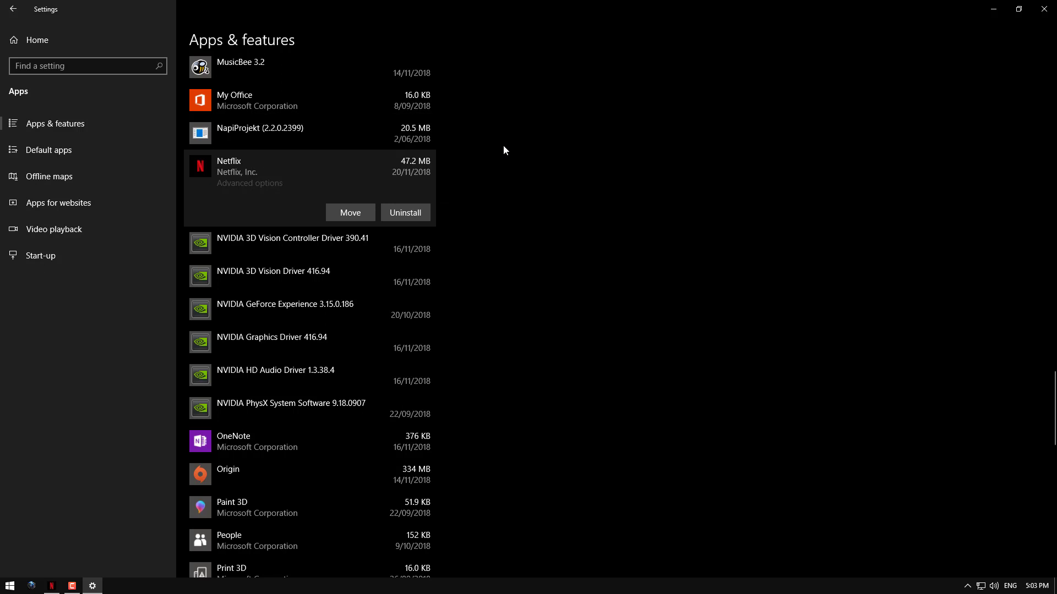
pyautogui.moveTo(434, 232)
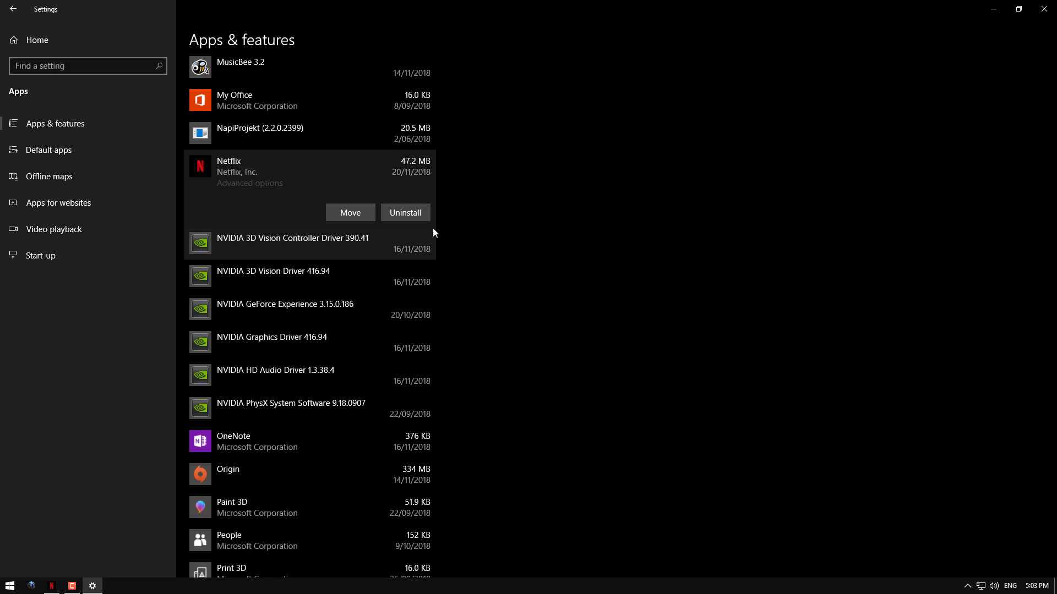
pyautogui.moveTo(369, 194)
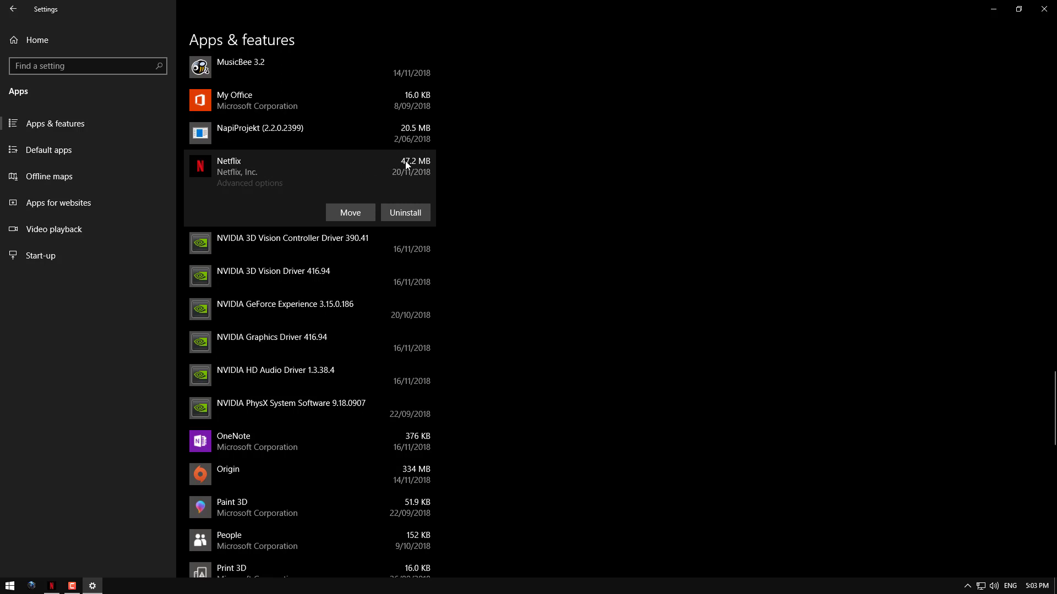
pyautogui.moveTo(399, 166)
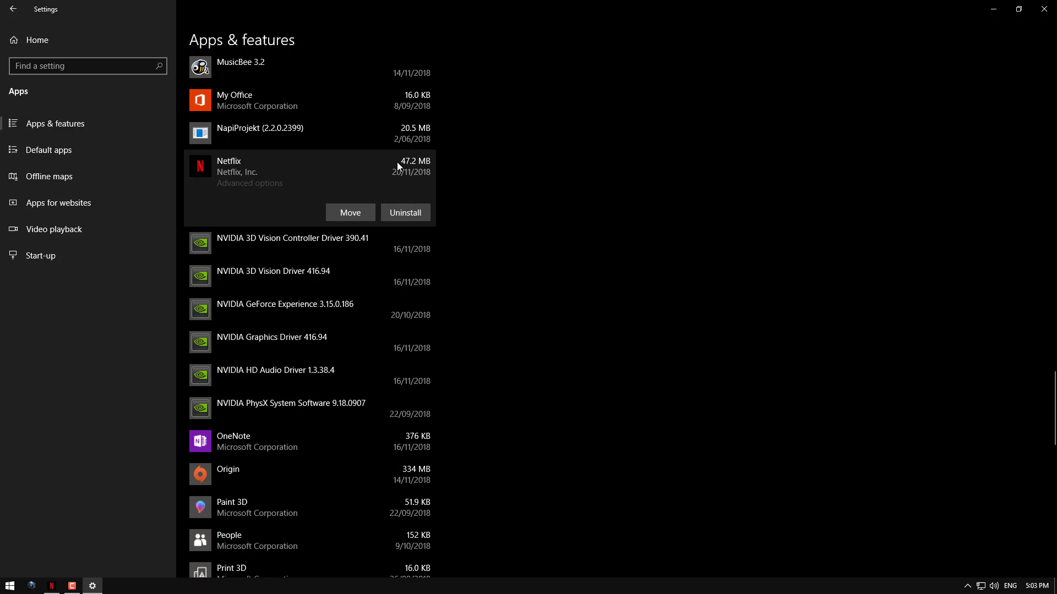
pyautogui.moveTo(367, 176)
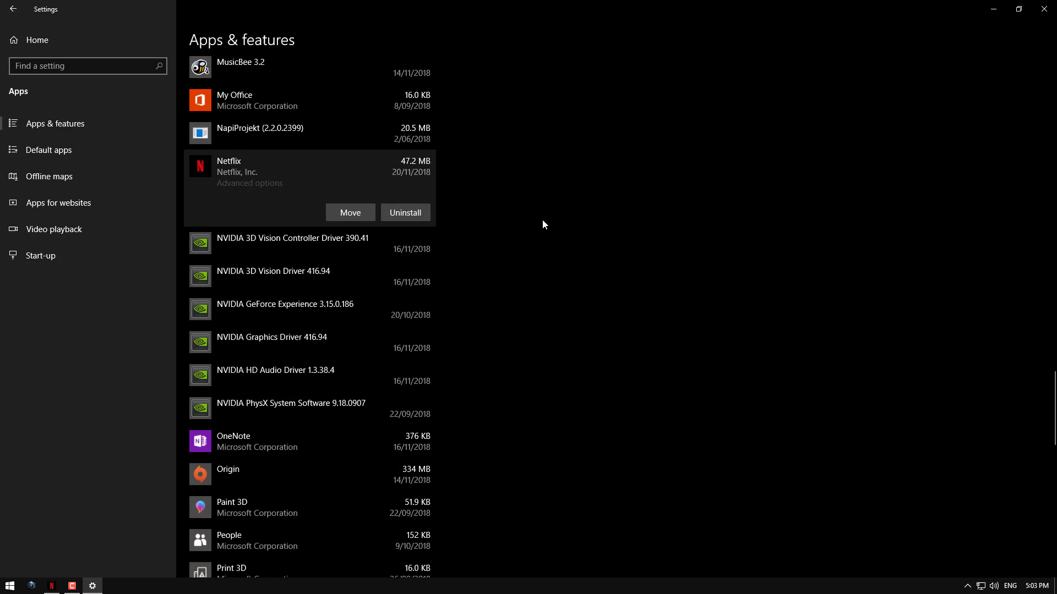
pyautogui.moveTo(1025, 22)
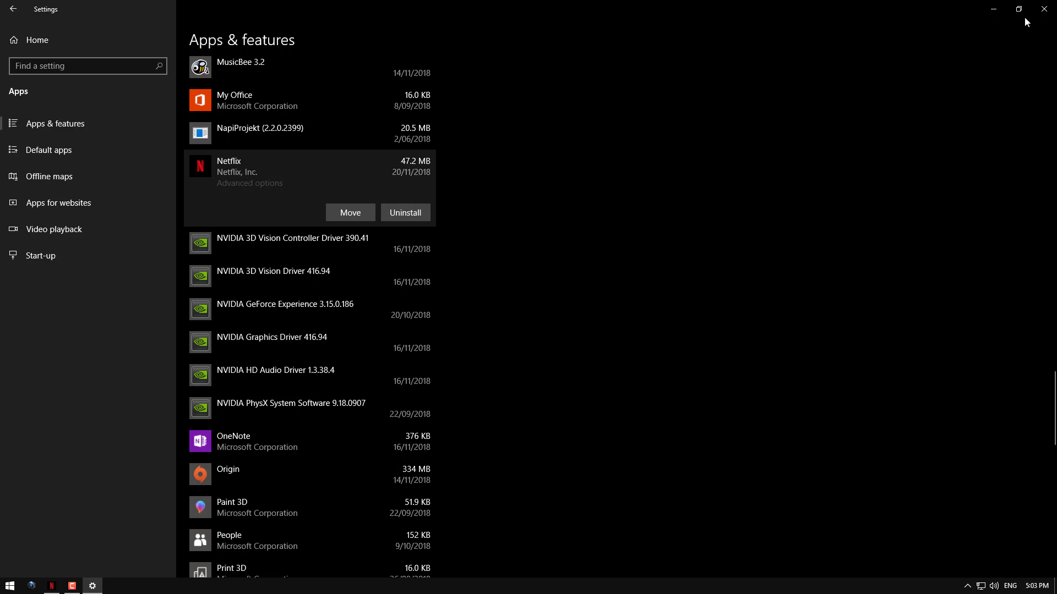
pyautogui.moveTo(1044, 9)
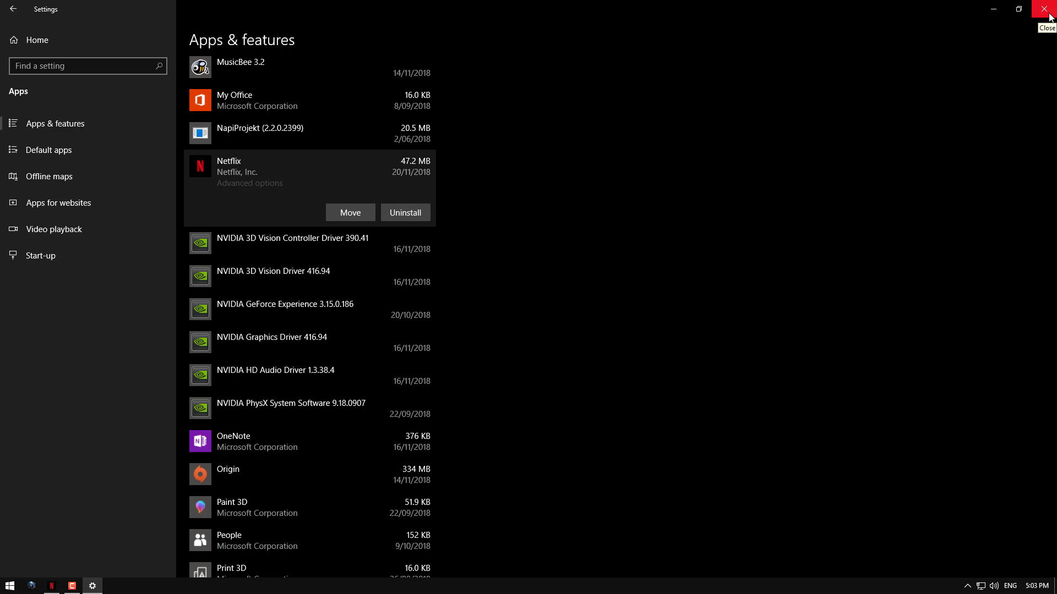
# Close the Settings window to return to the desktop
pyautogui.click(1041, 9)
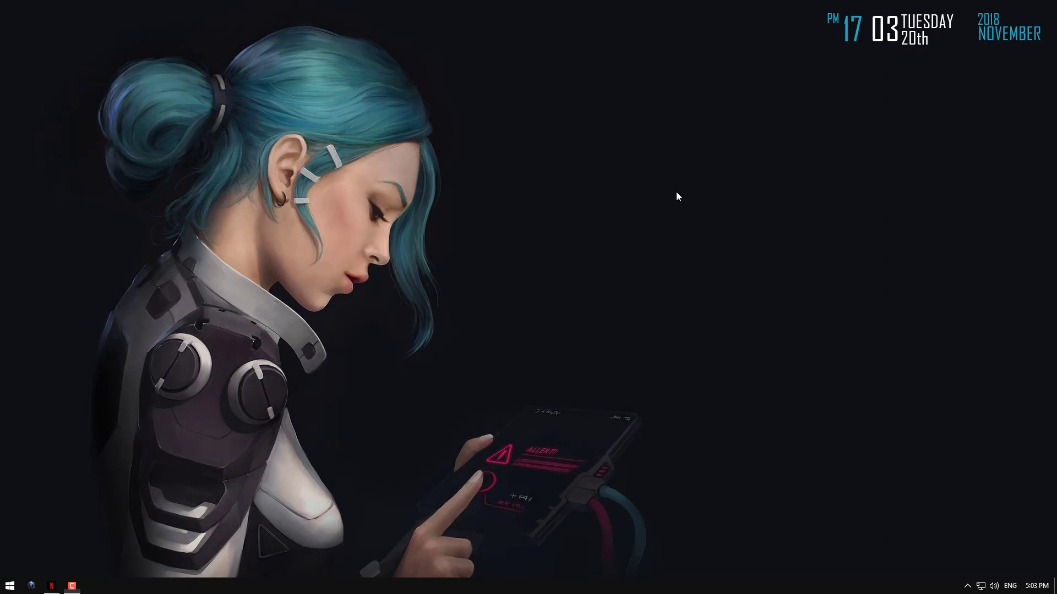